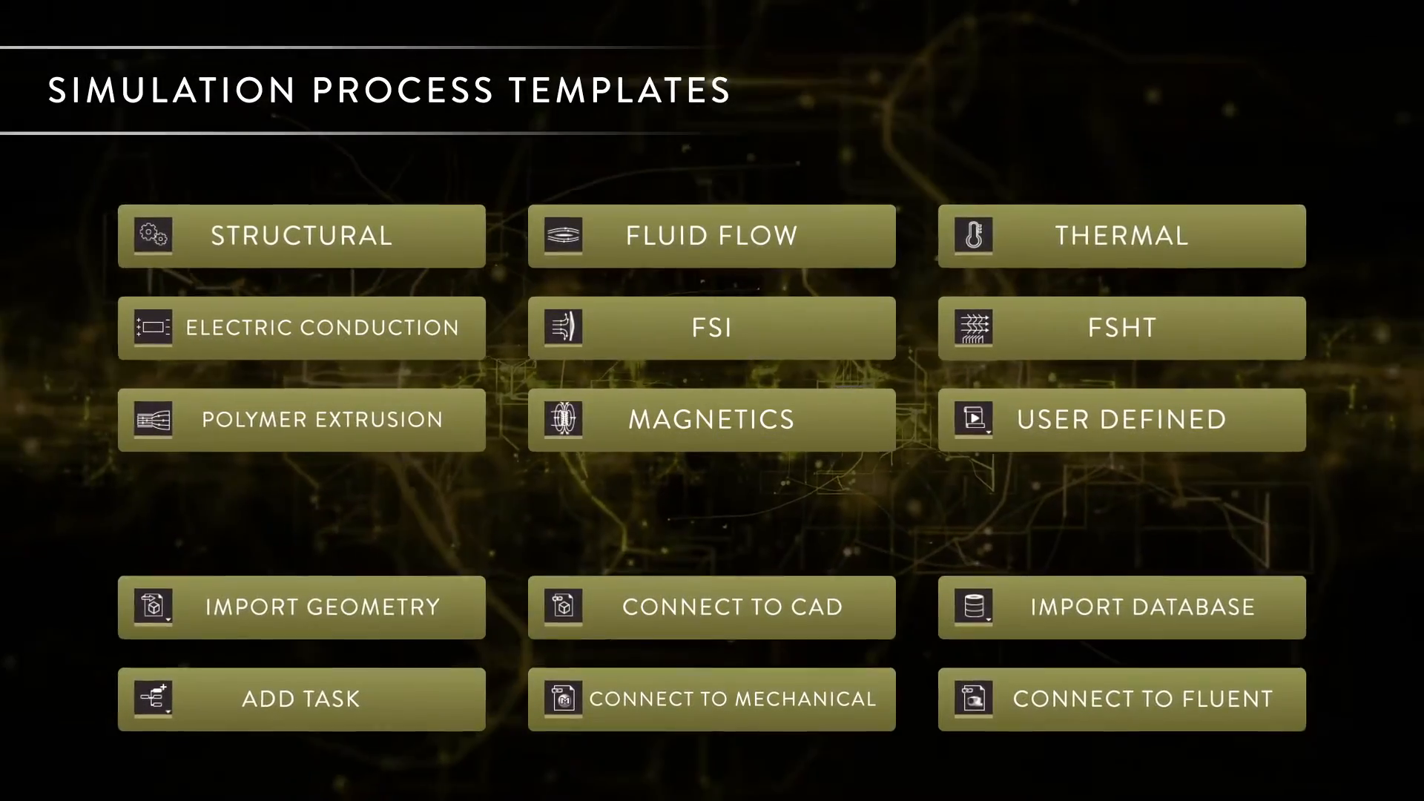
- Select the FSI template to reveal its workflow: Import Geometry, Define Physics, Evaluate Results
{"action": "left_click", "coordinate": [711, 328]}
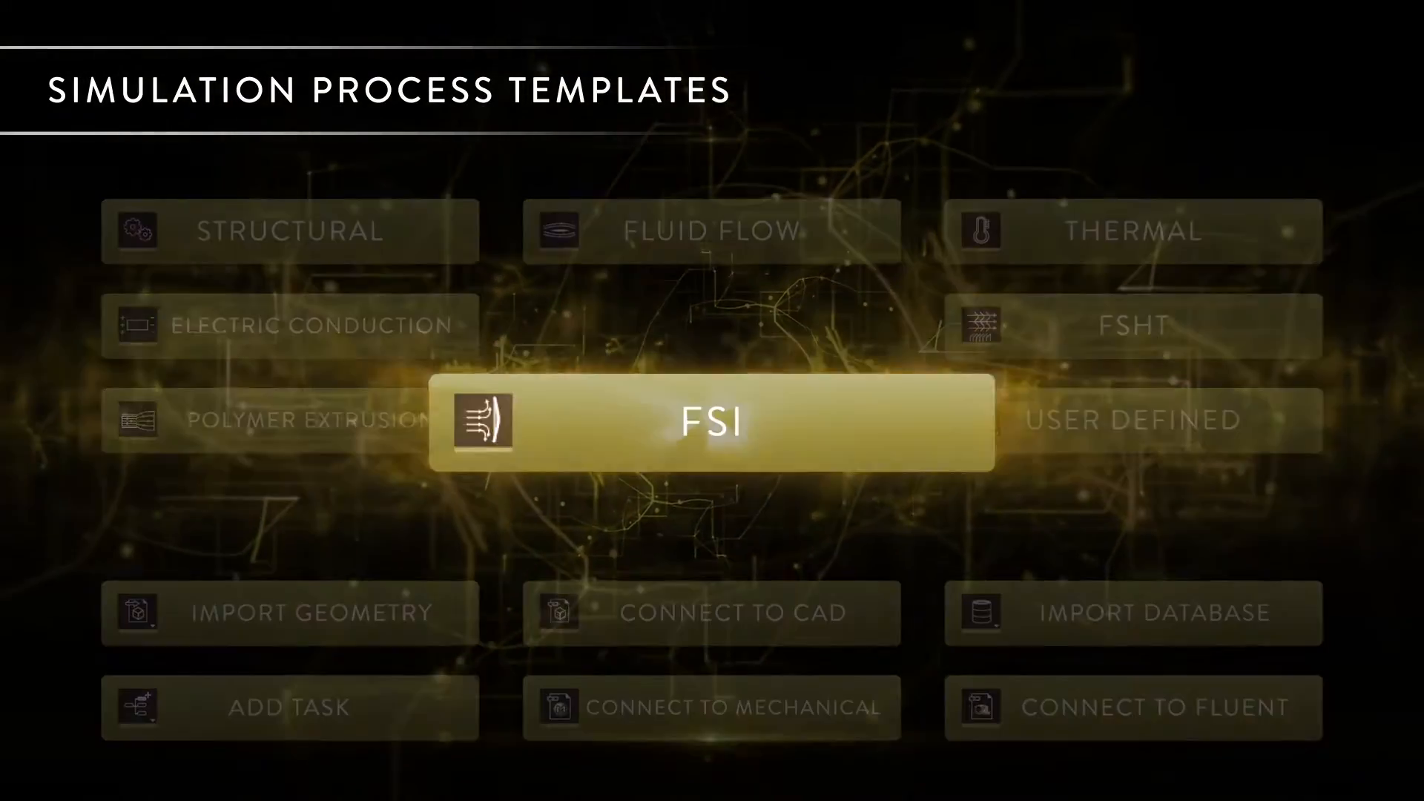
{"action": "left_click", "coordinate": [714, 420]}
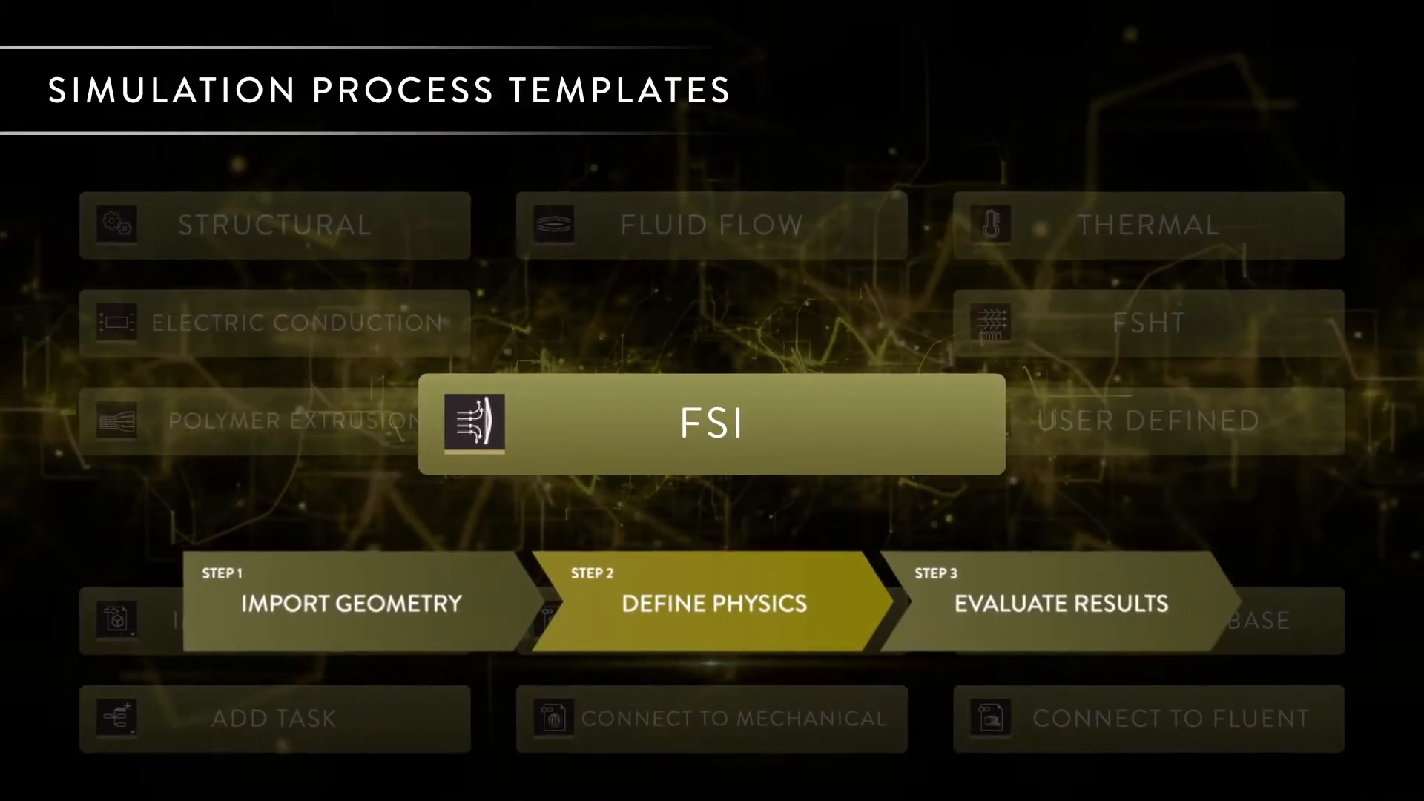